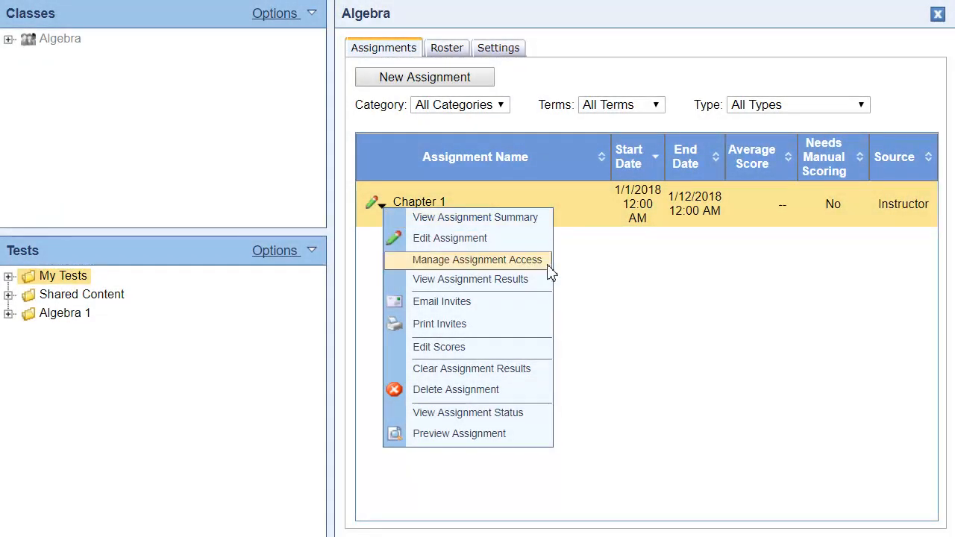
left_click(478, 259)
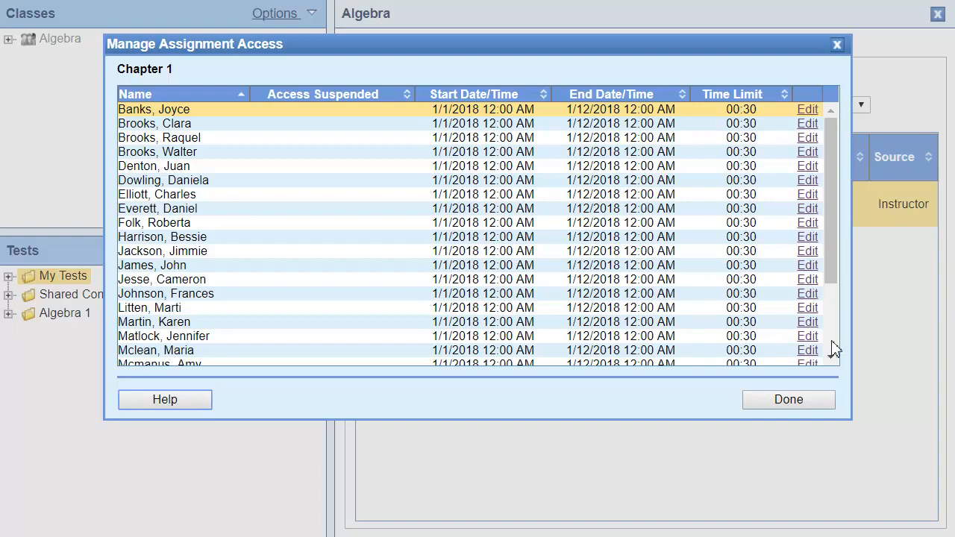
scroll("down", 3)
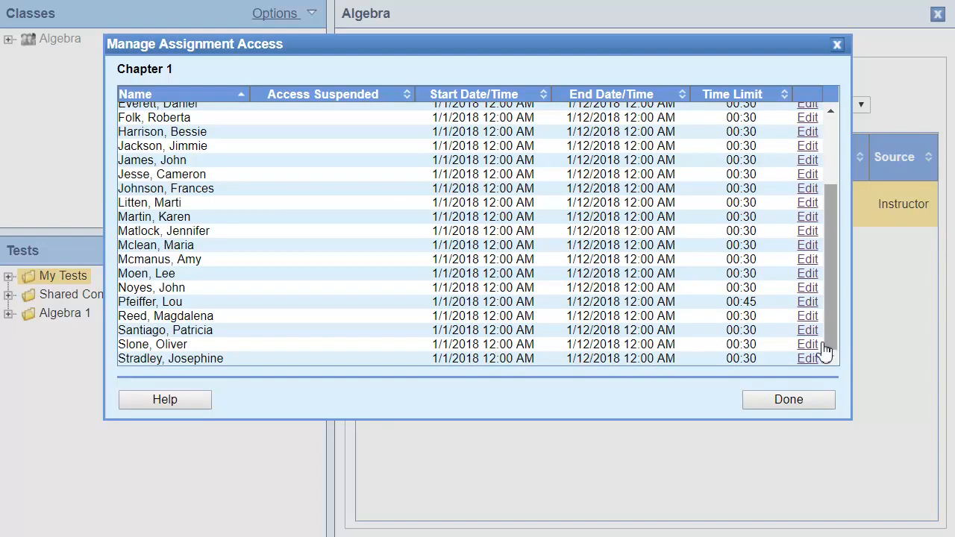
left_click(807, 343)
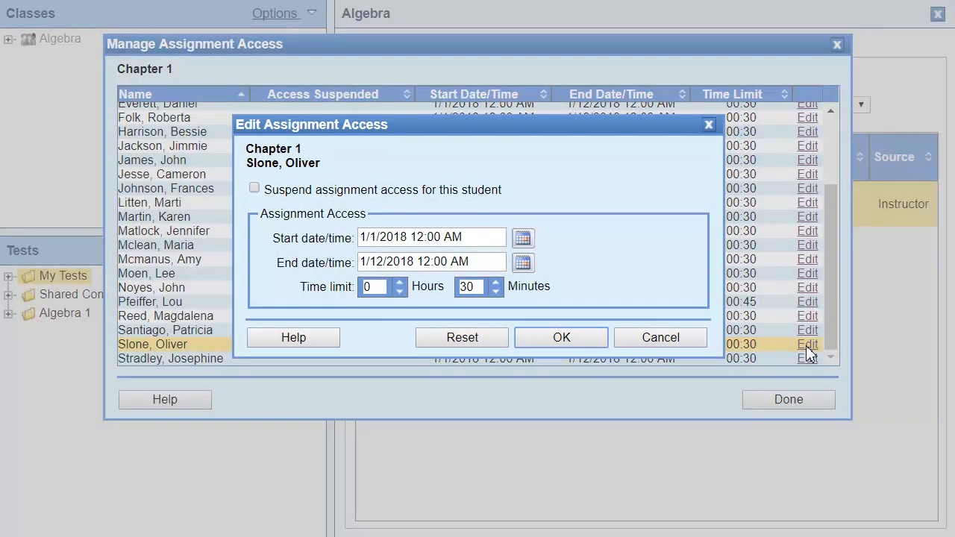
mouse_move(791, 349)
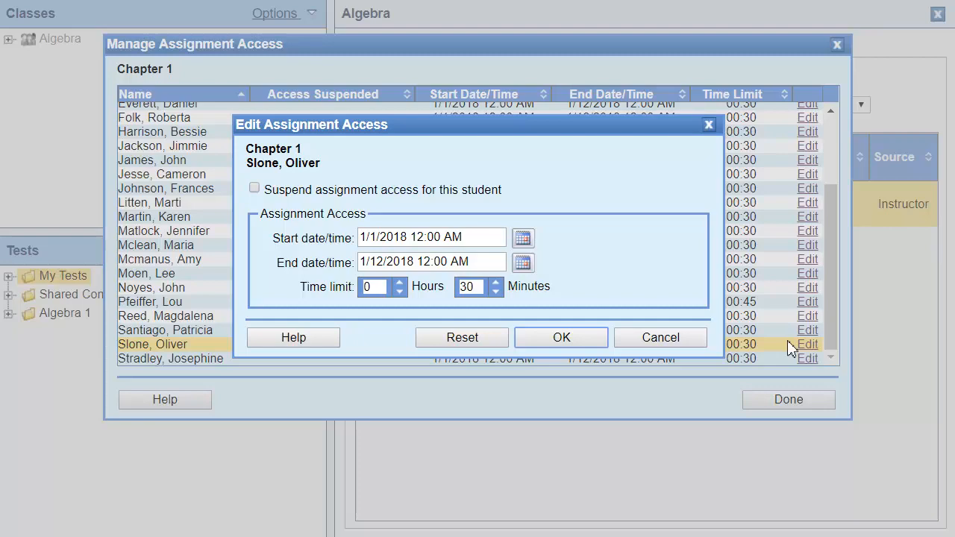
left_click(254, 188)
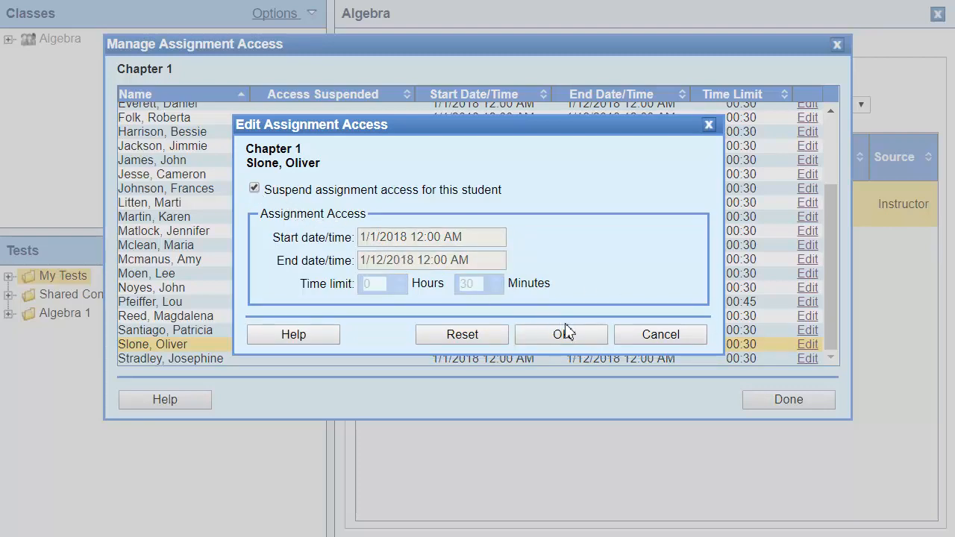
left_click(561, 335)
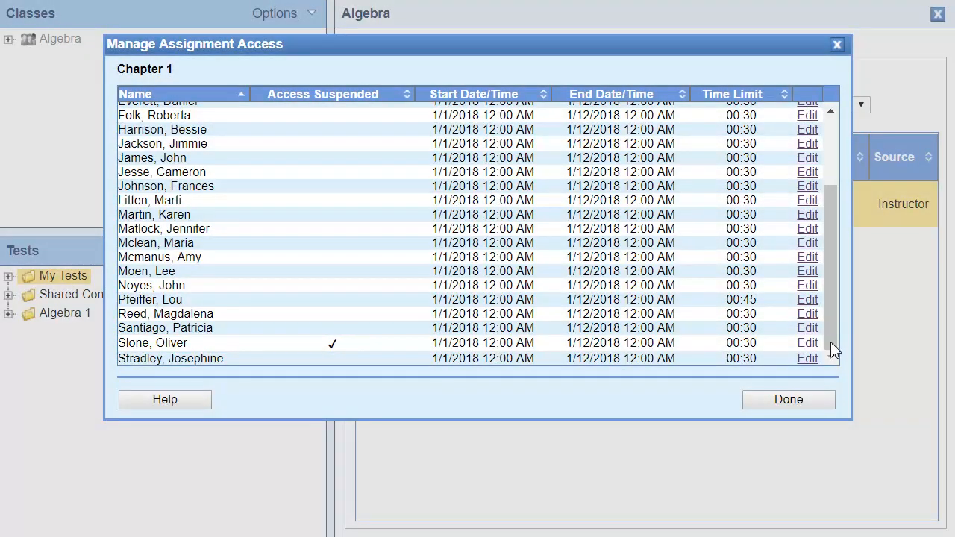
left_click(788, 400)
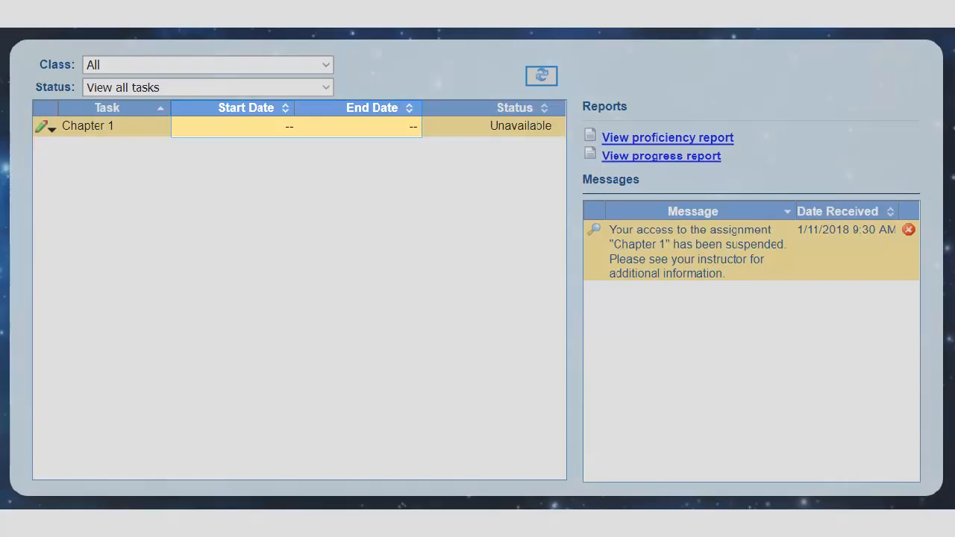
Step: Switch from the student portal back to the instructor Assignments list for Algebra
left_click(514, 107)
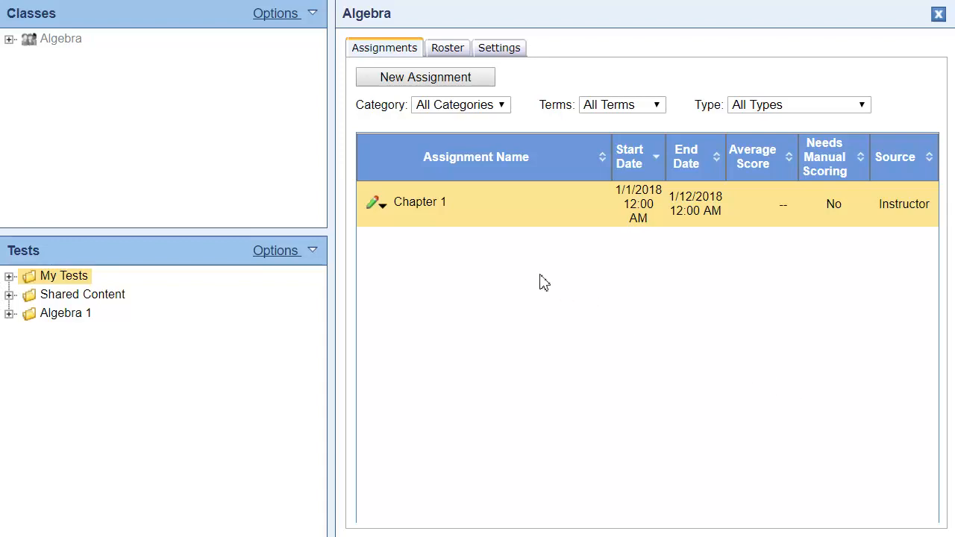
left_click(376, 203)
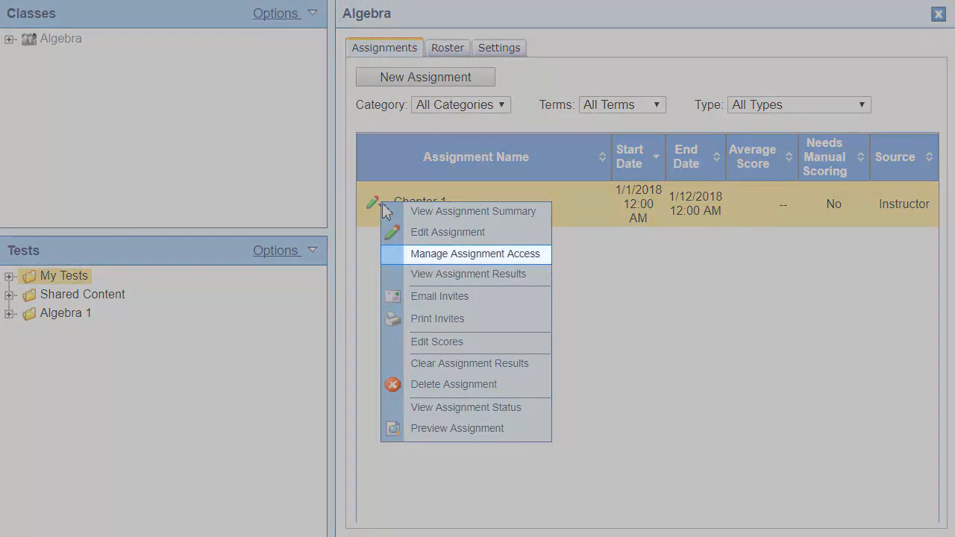
mouse_move(540, 261)
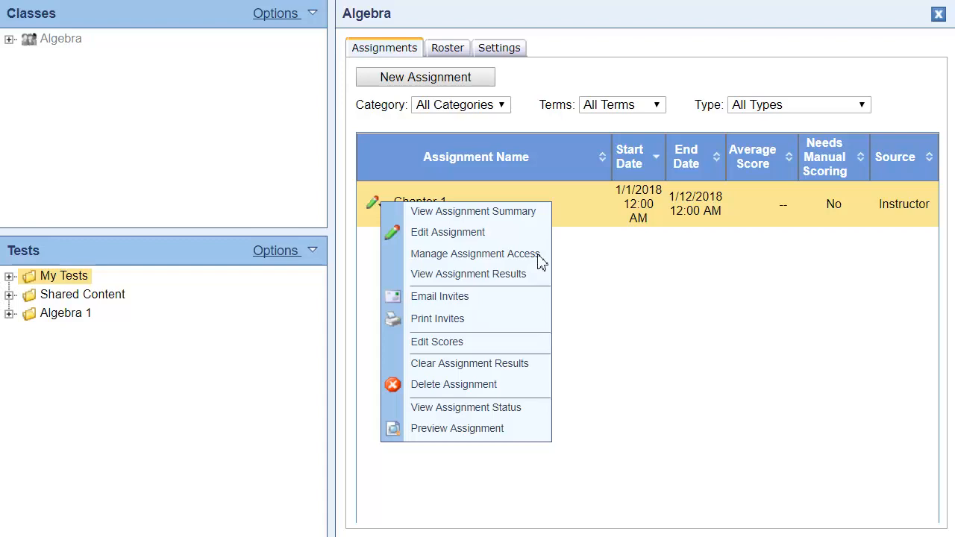
left_click(474, 253)
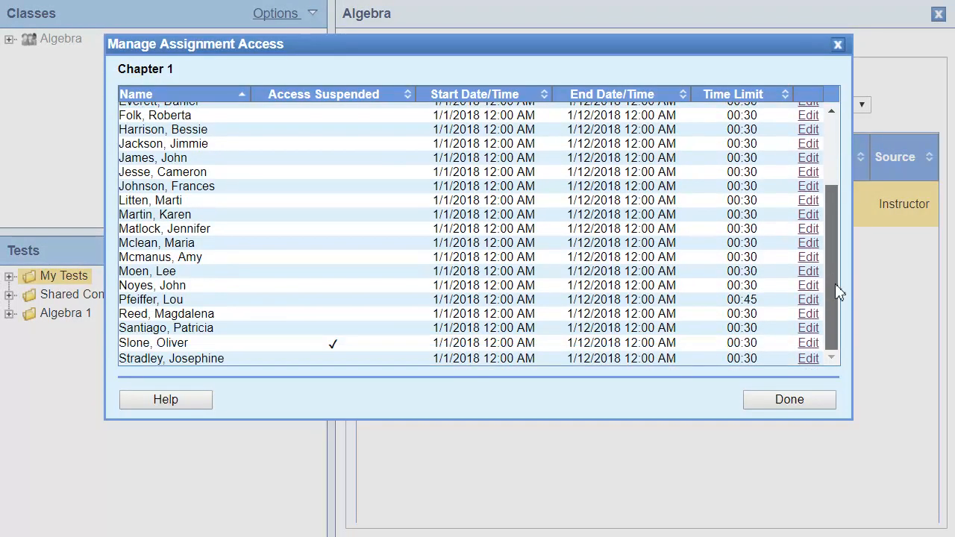
left_click(808, 341)
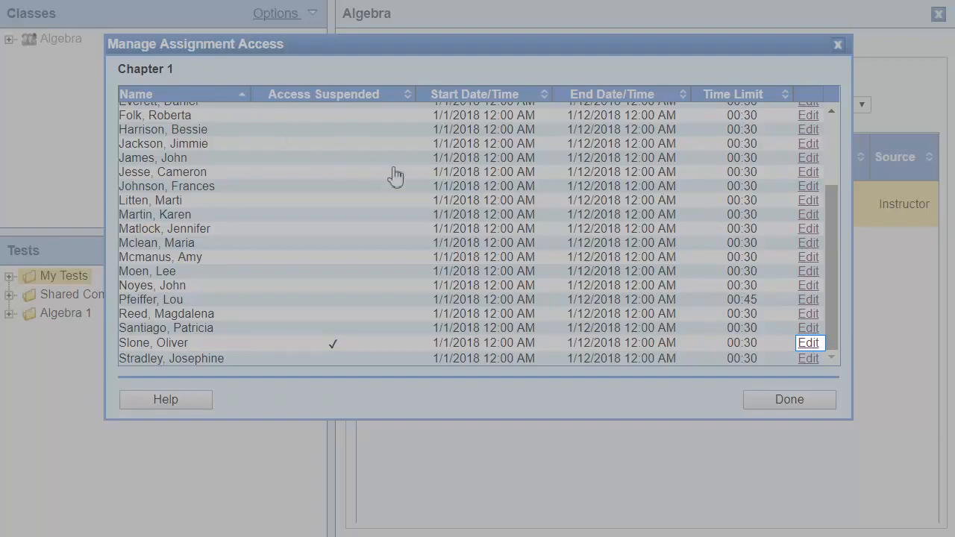
left_click(808, 341)
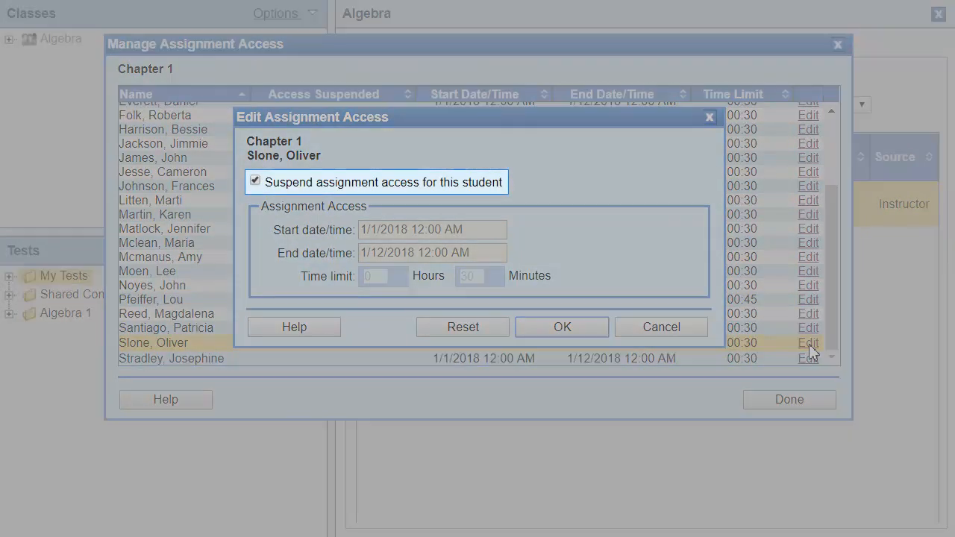
left_click(255, 179)
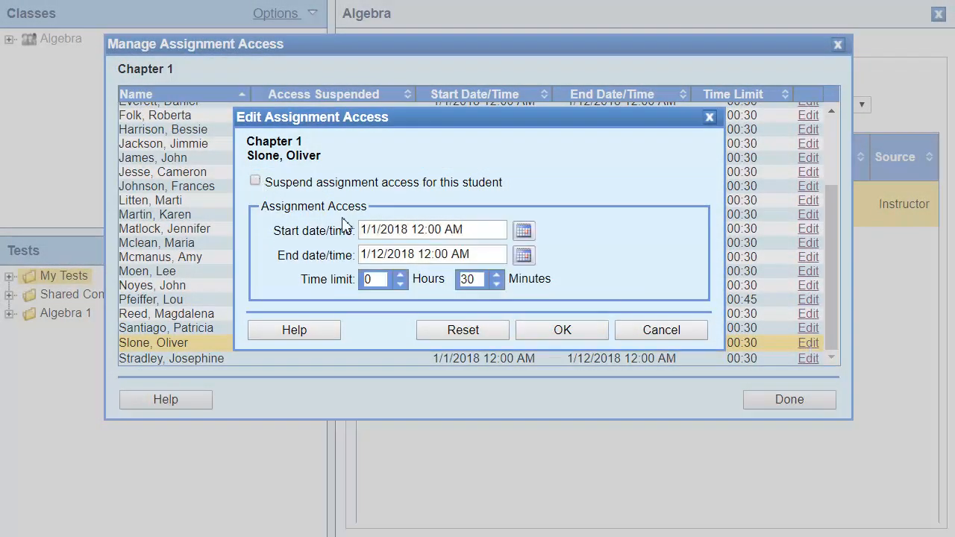
left_click(561, 329)
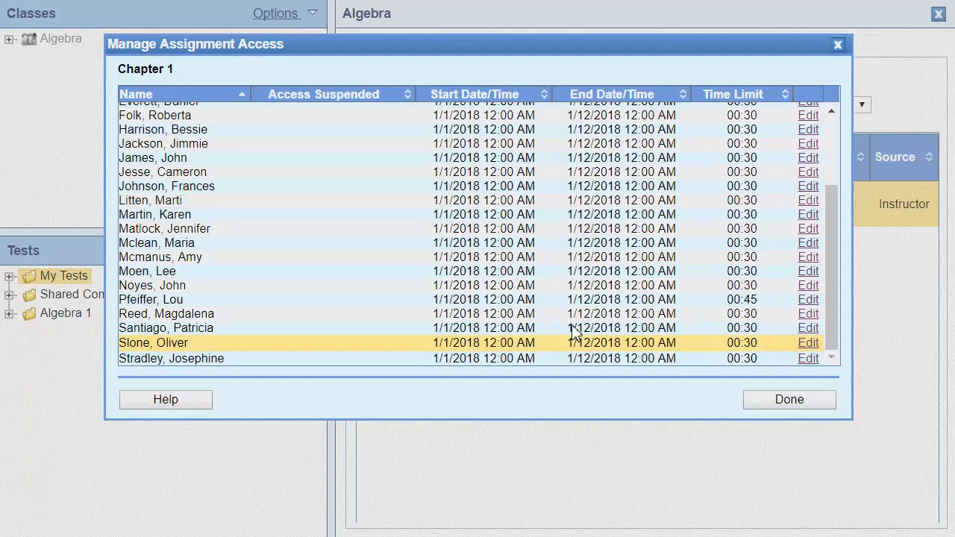
left_click(788, 399)
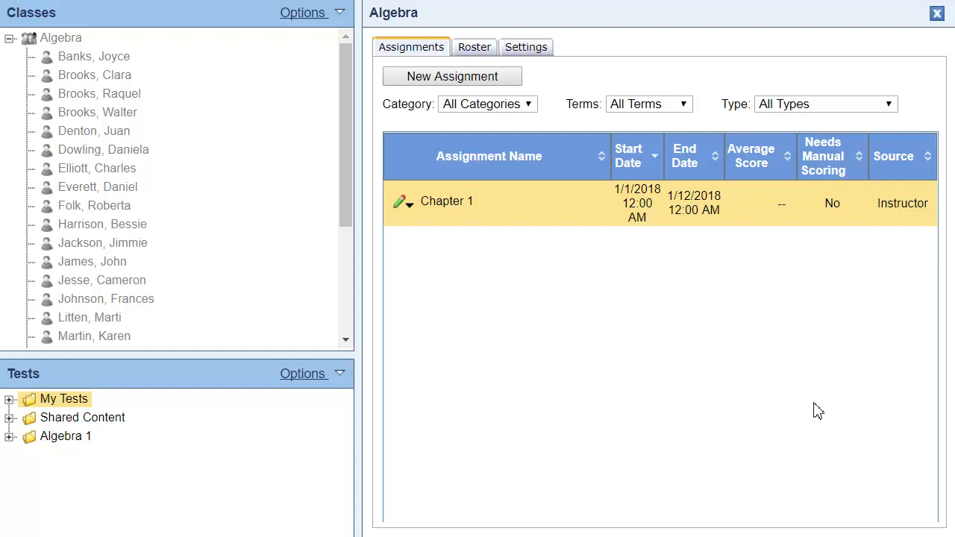
mouse_move(448, 230)
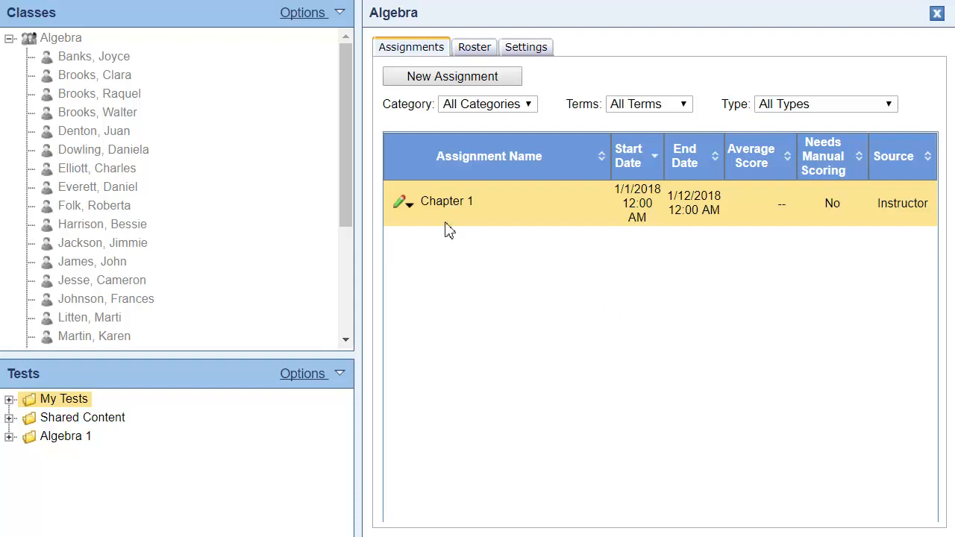
Step: Set the first student's Chapter 1 availability to 1/5/2018 through 1/19/2018
left_click(402, 201)
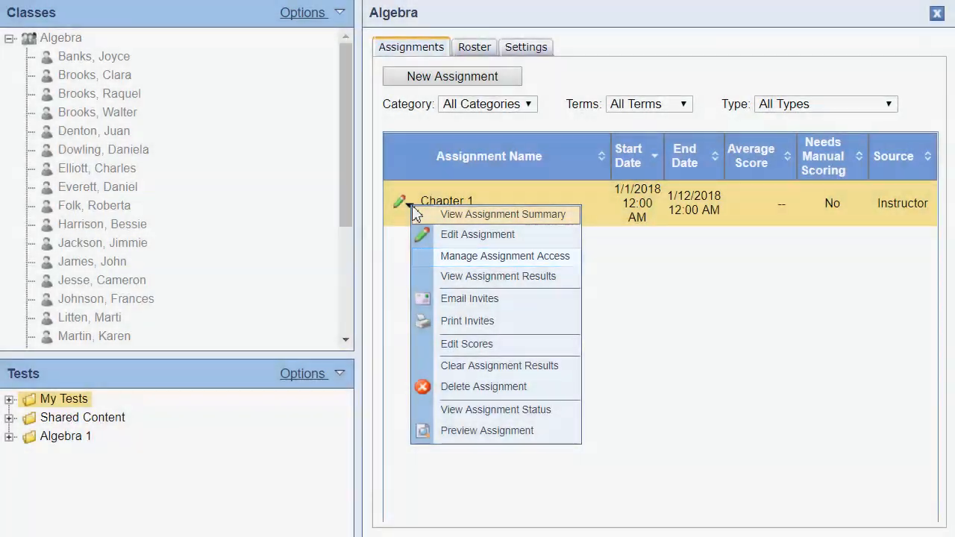
left_click(504, 257)
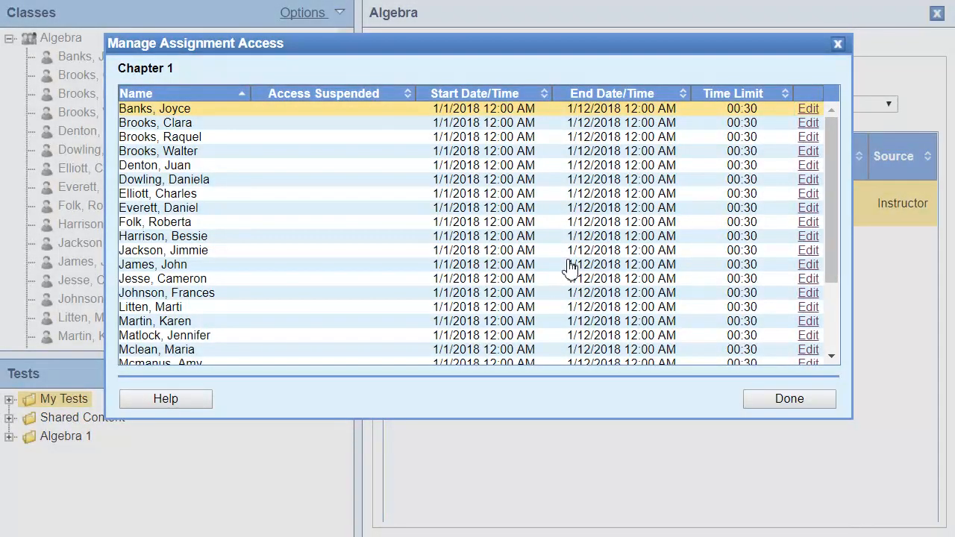
mouse_move(785, 136)
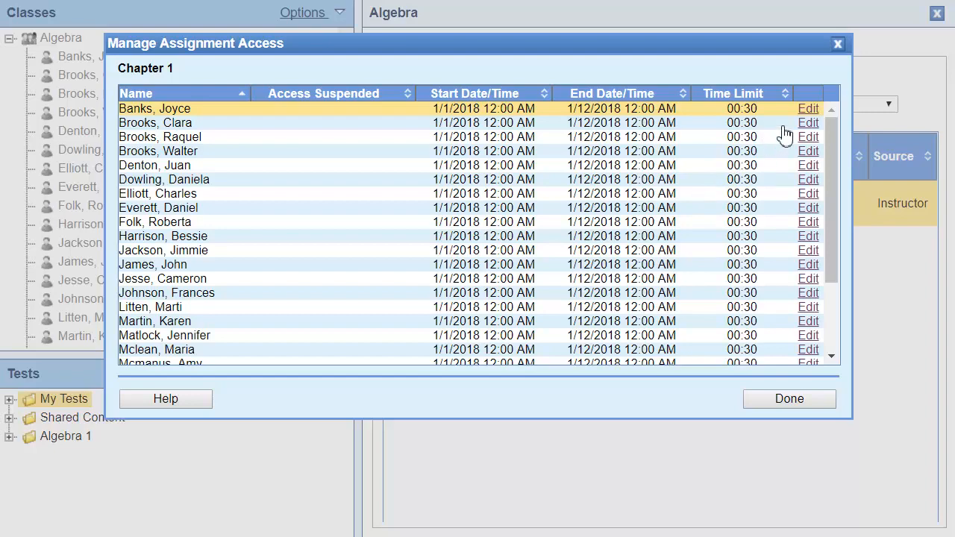
left_click(809, 107)
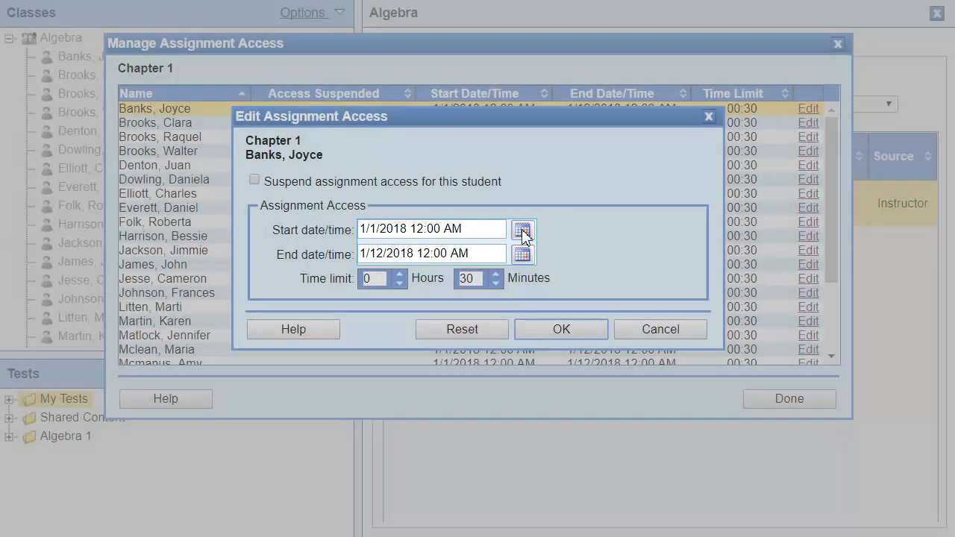
left_click(522, 230)
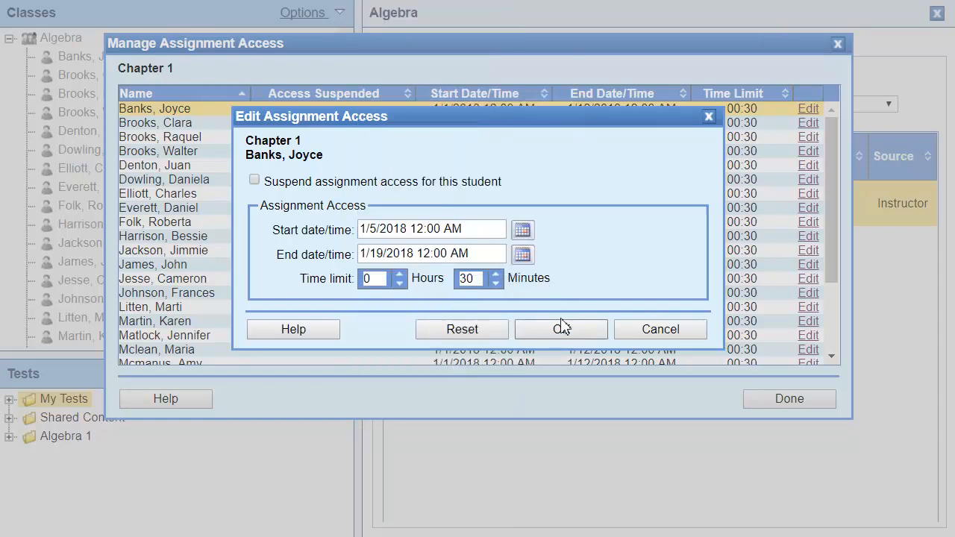
left_click(561, 329)
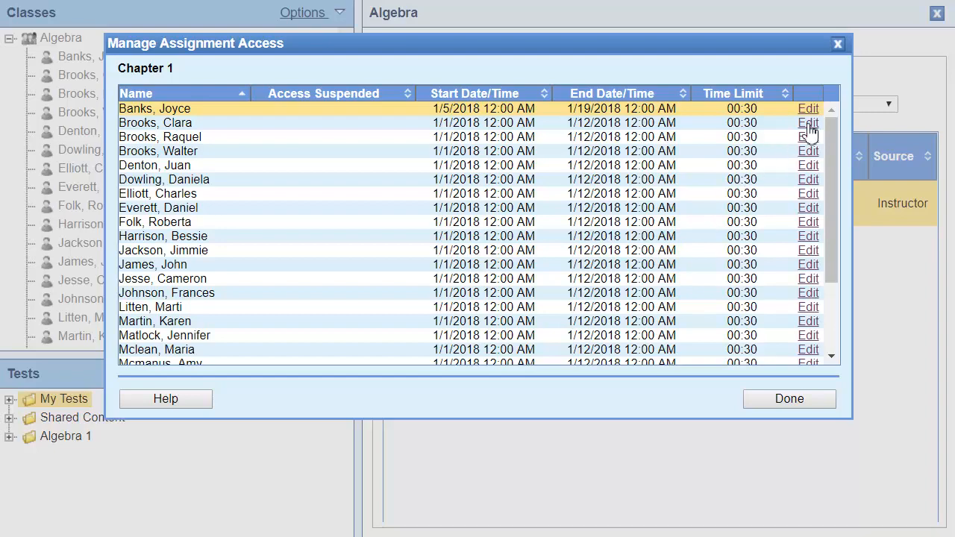
Step: Set Chapter 1 time limits of 45 minutes for the second student and 1 hour for the third
left_click(809, 122)
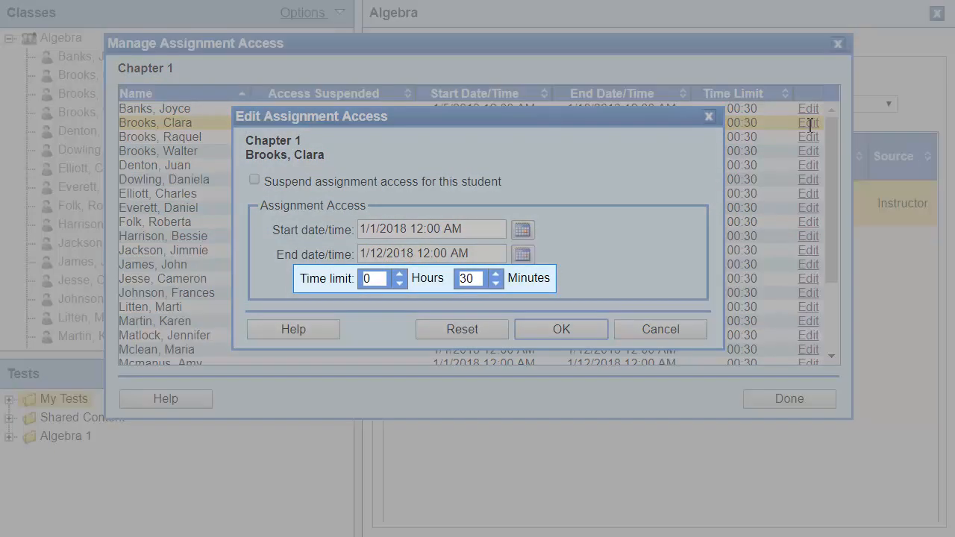
type("4")
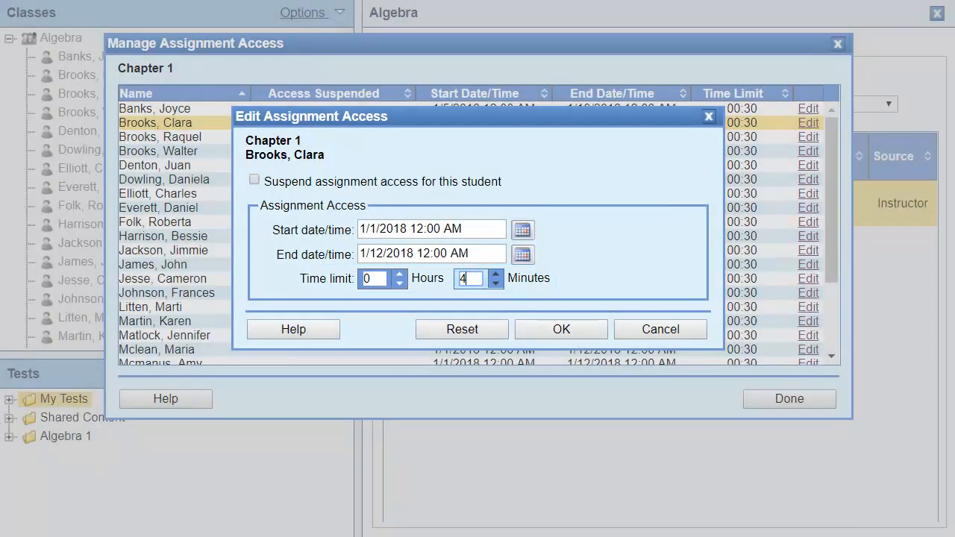
left_click(561, 329)
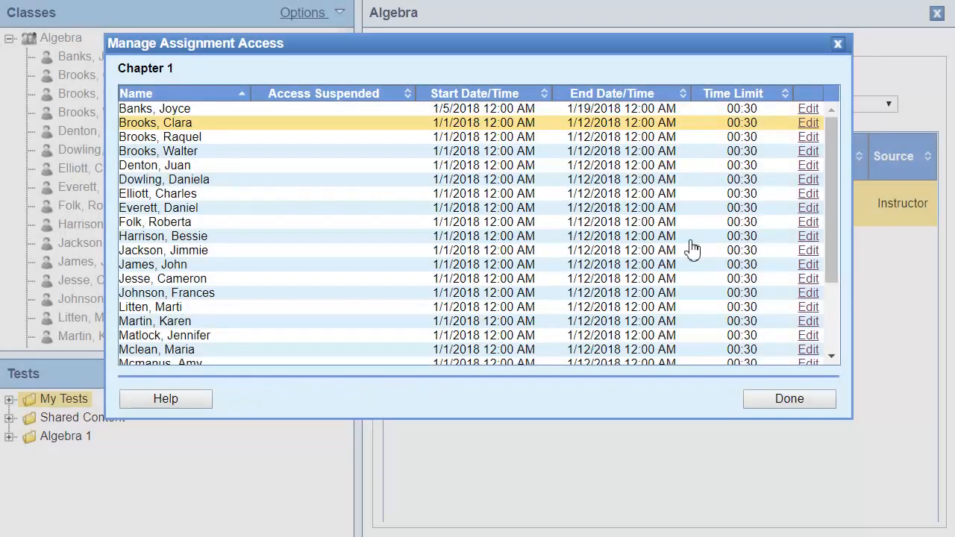
left_click(809, 137)
type("1")
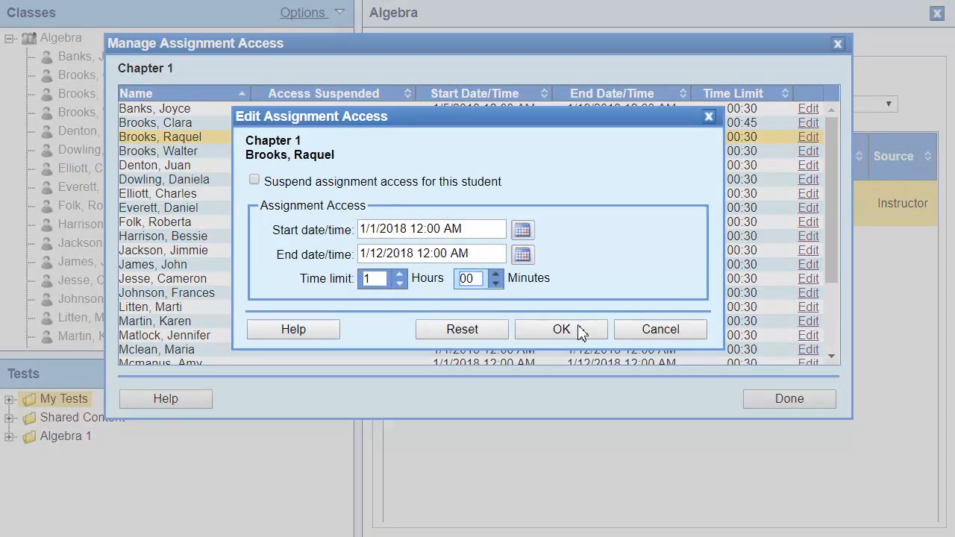
left_click(560, 330)
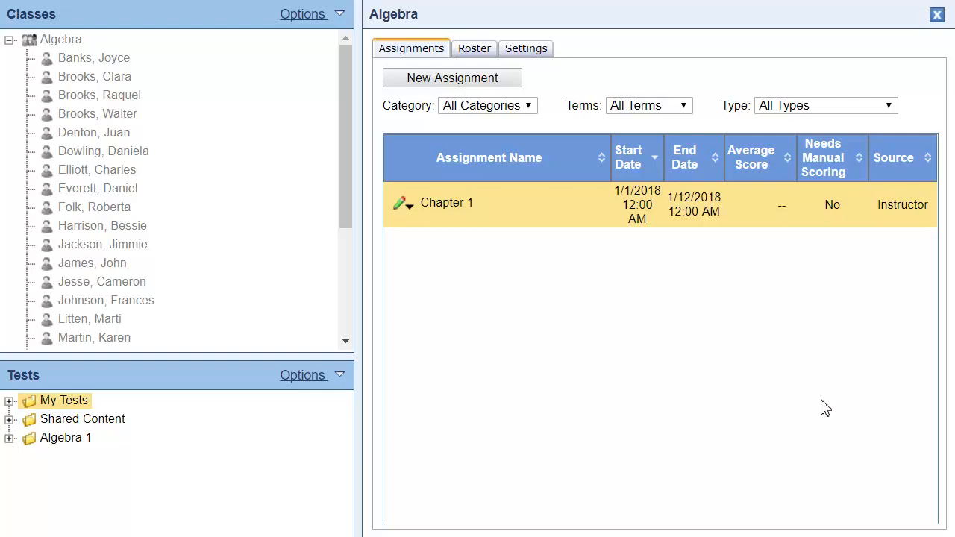
left_click(407, 206)
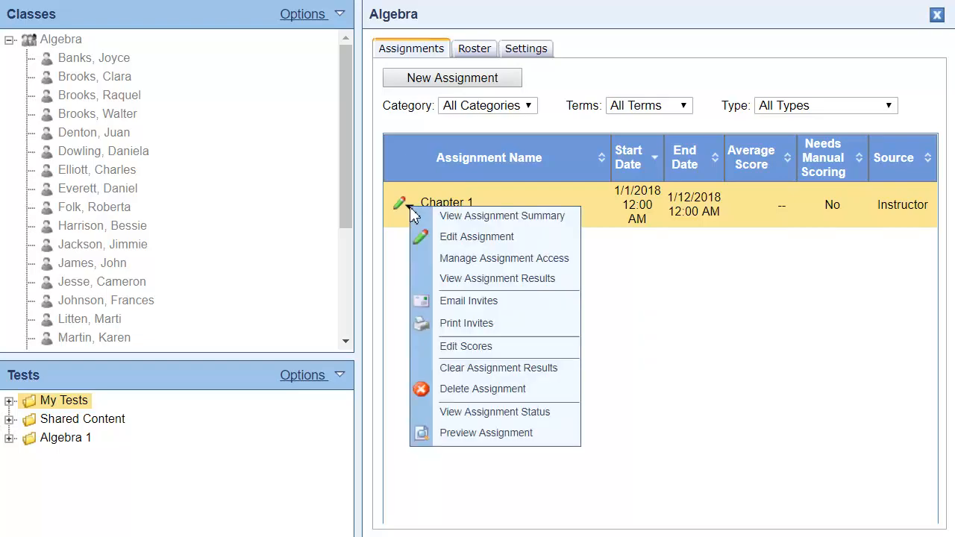
left_click(505, 256)
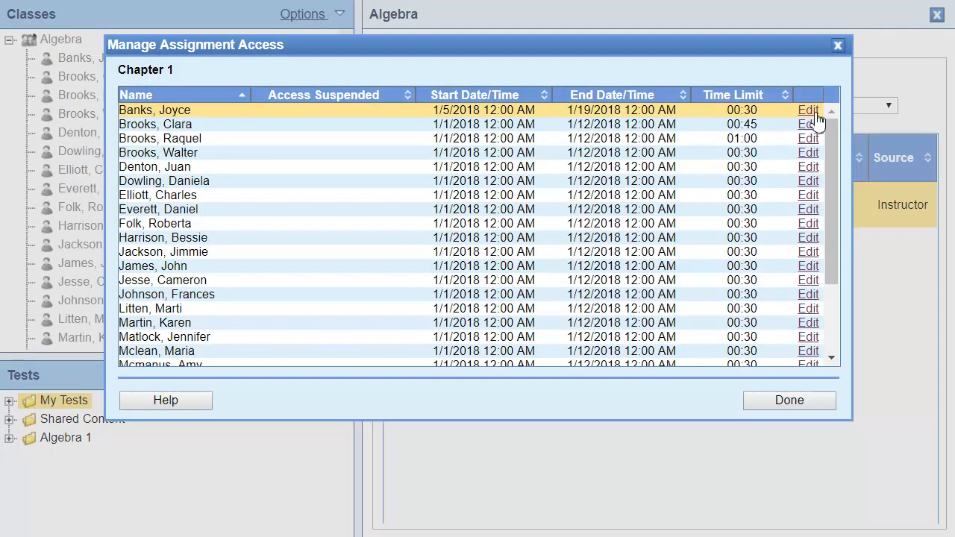
left_click(808, 110)
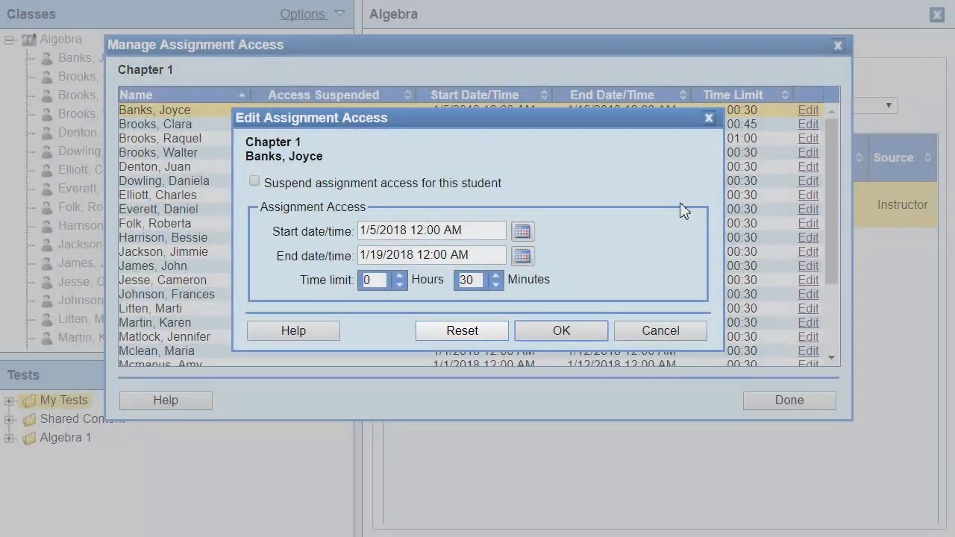
left_click(461, 331)
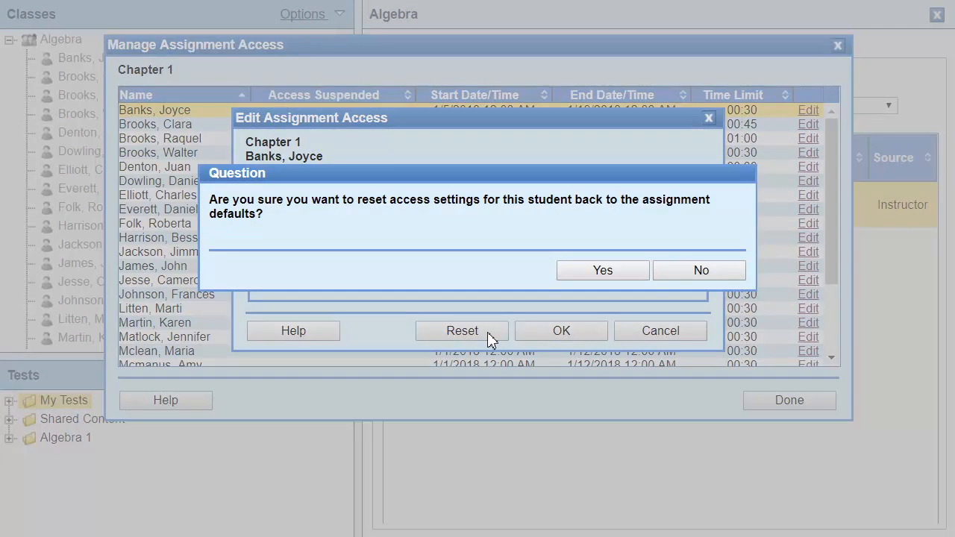
mouse_move(603, 270)
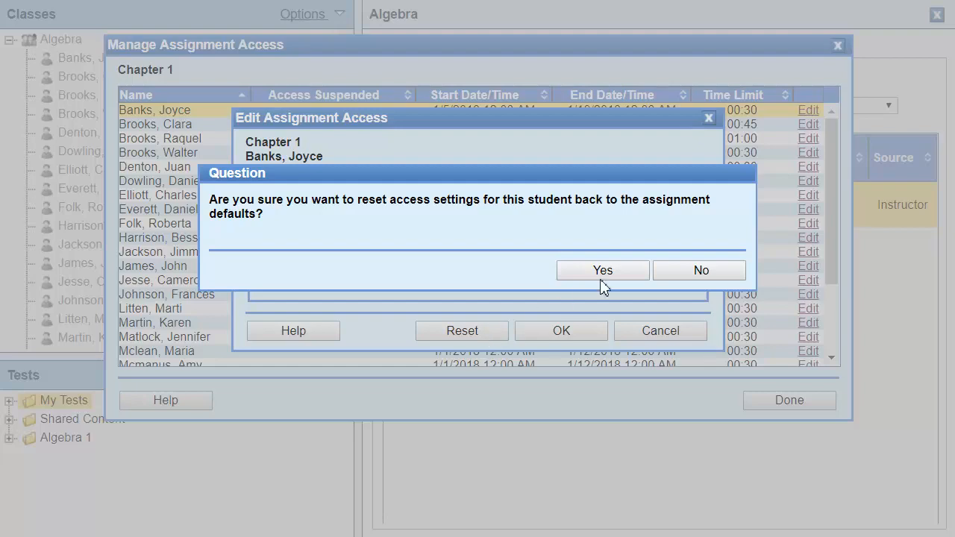
left_click(603, 270)
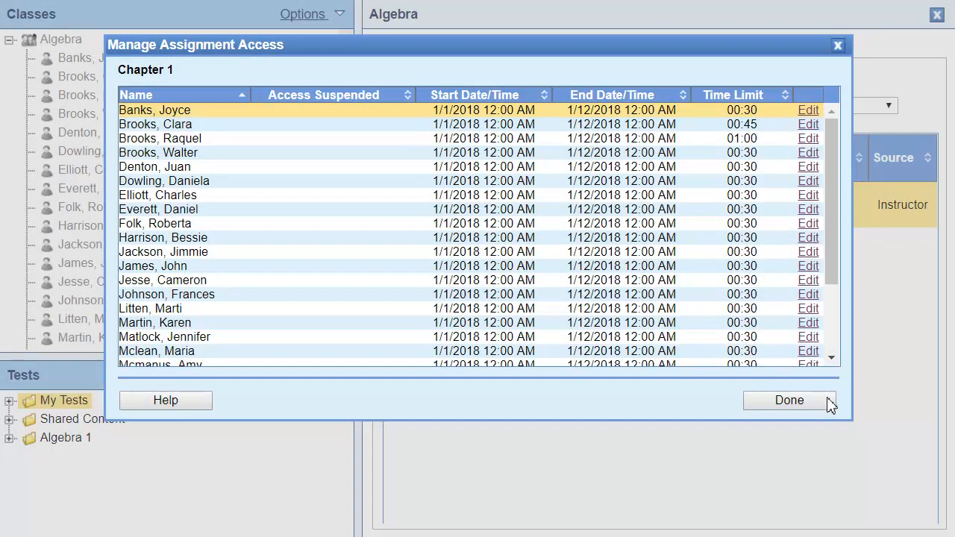
left_click(788, 400)
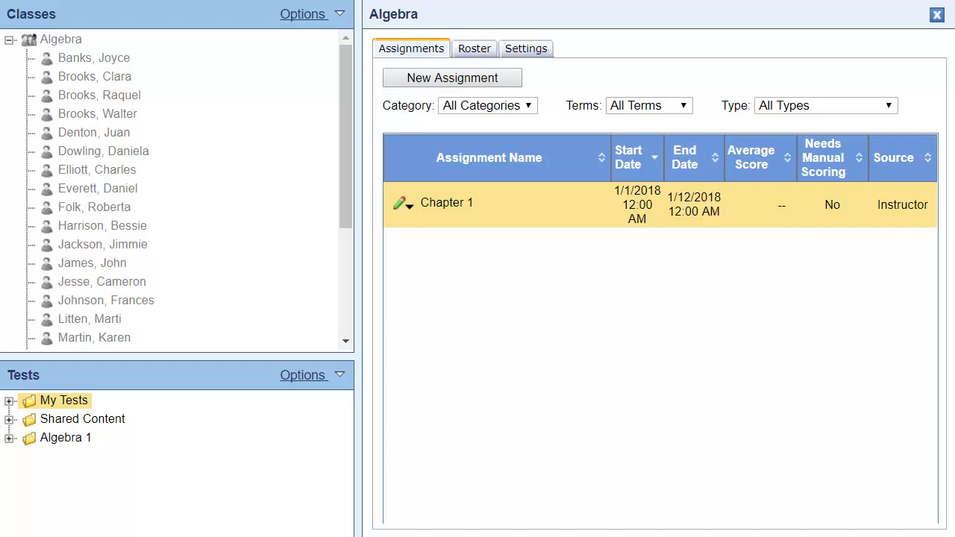